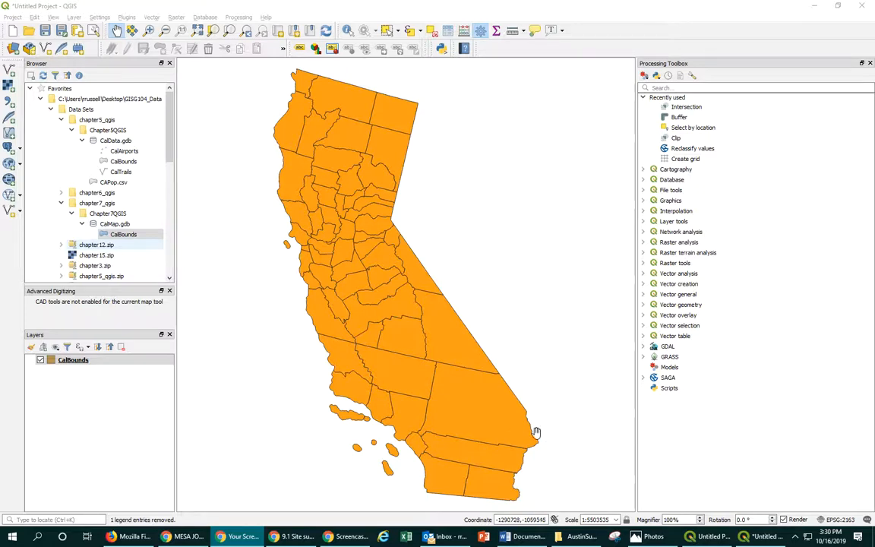
mouse_move(502, 433)
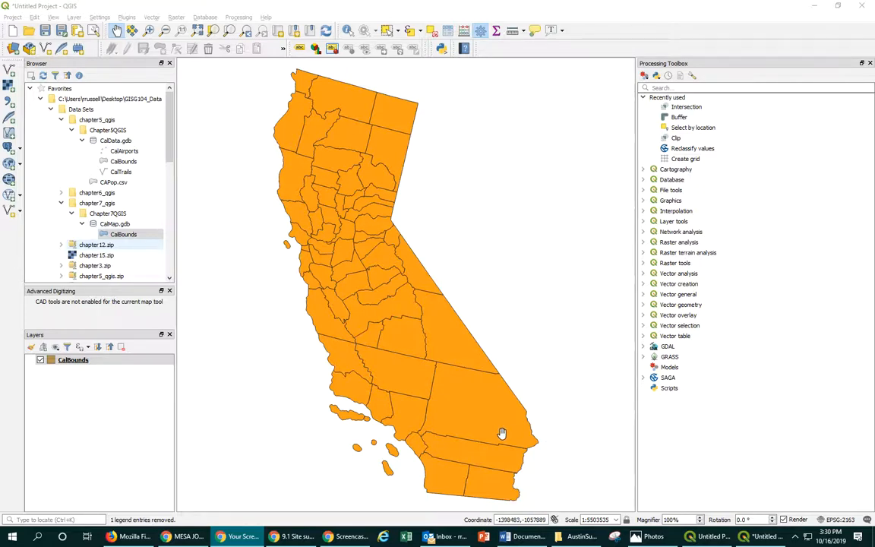
mouse_move(499, 431)
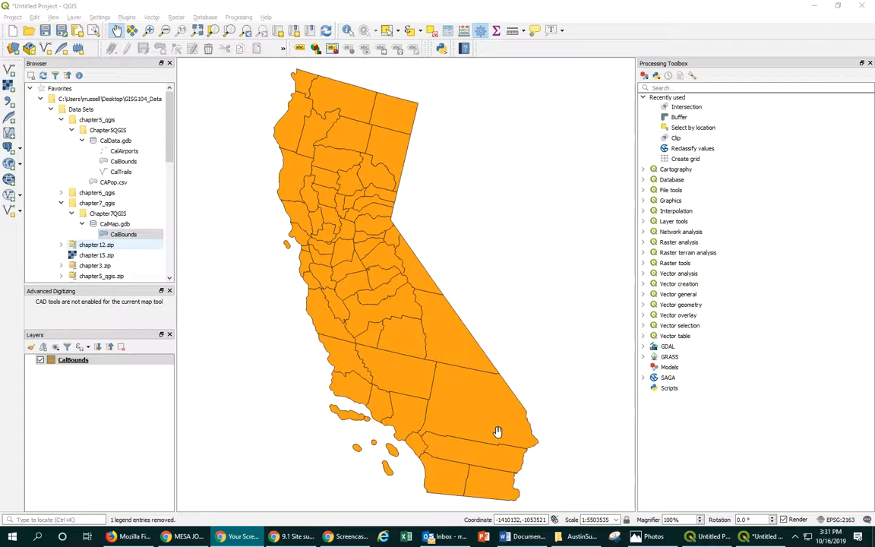
mouse_move(106, 342)
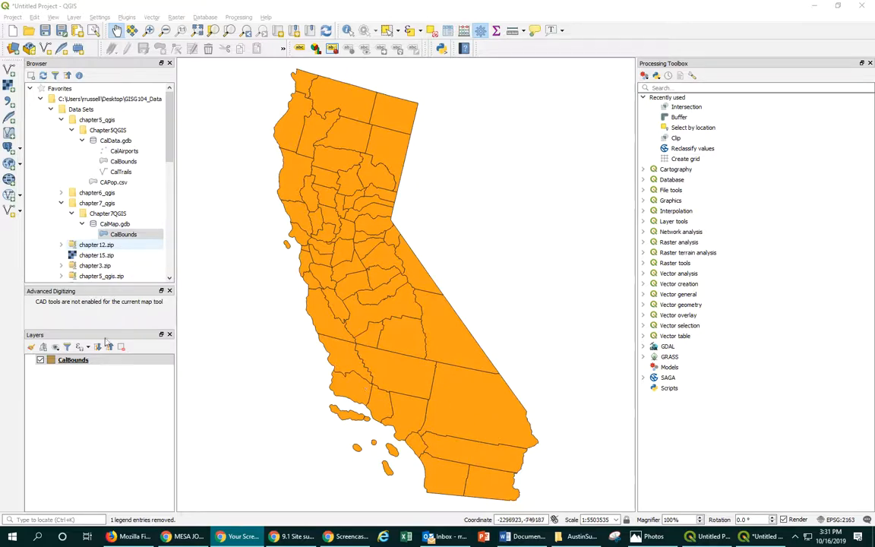
View the CalBounds attribute table, sorting counties by PopDens ascending then descending
right_click(73, 359)
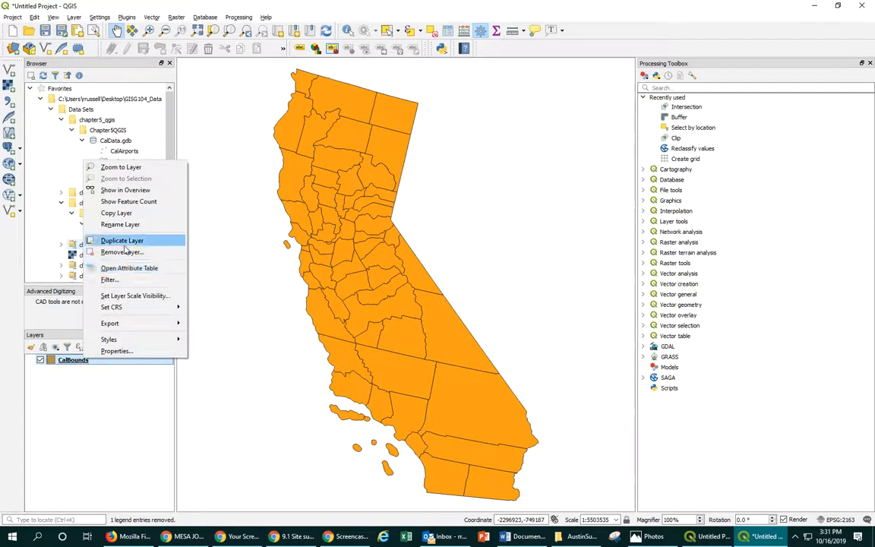
click(129, 267)
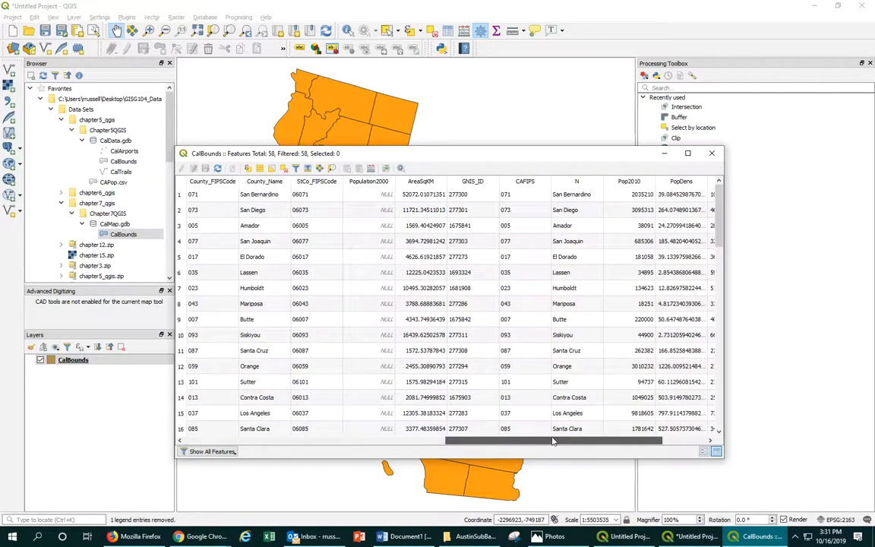
click(629, 181)
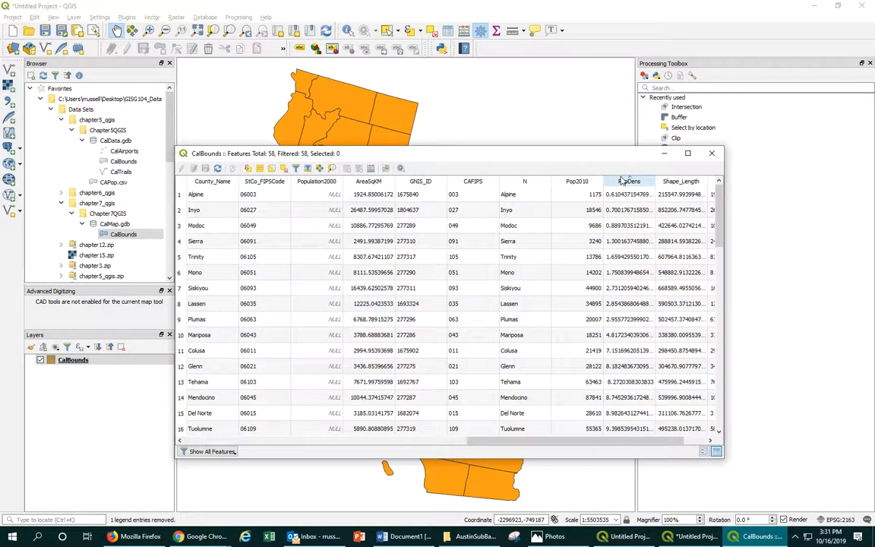
click(631, 181)
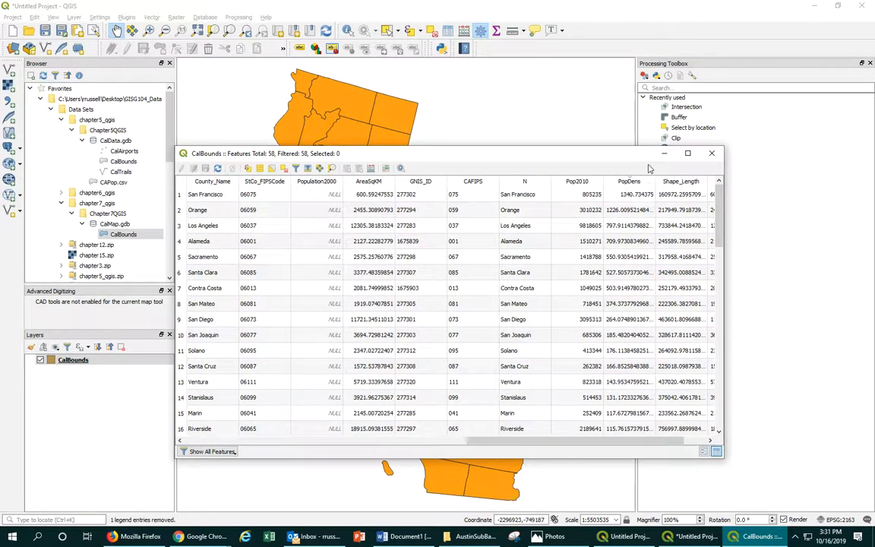
click(711, 152)
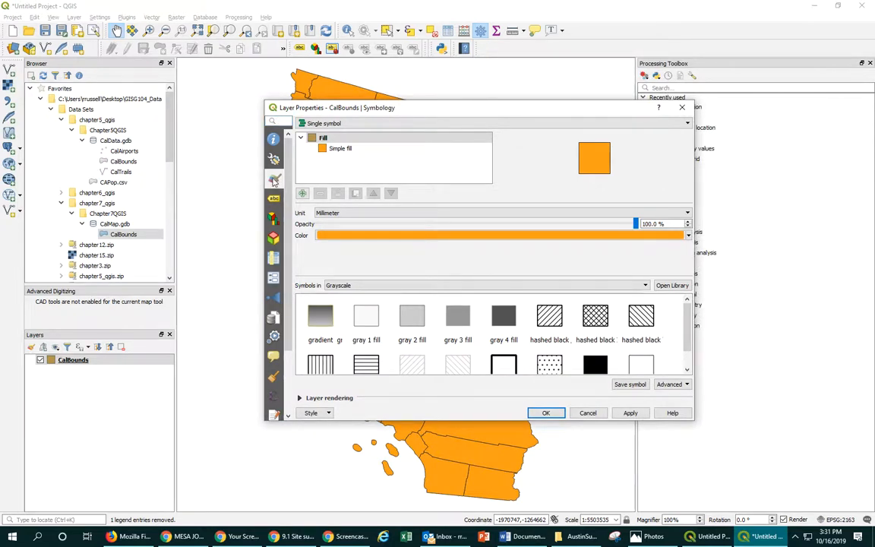
Review the CalBounds layer's Information panel (source, CRS), then return to Symbology
click(274, 140)
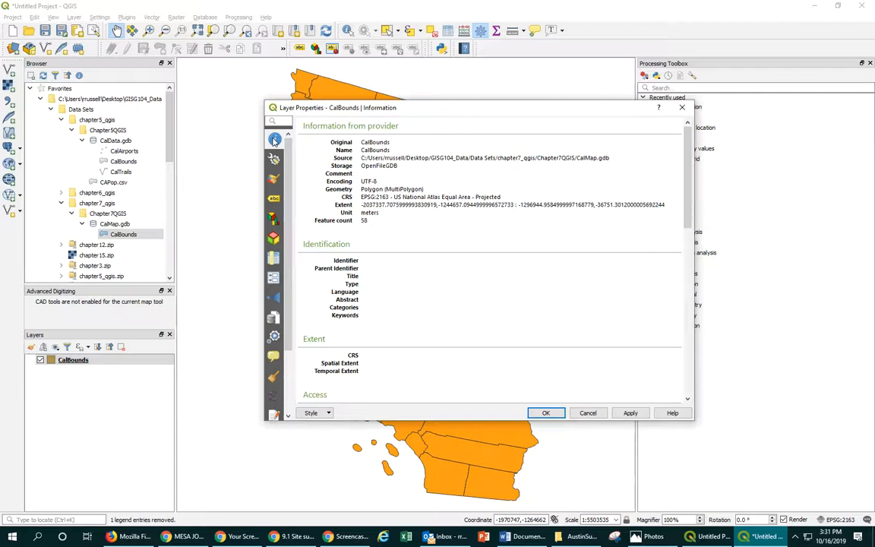
mouse_move(289, 185)
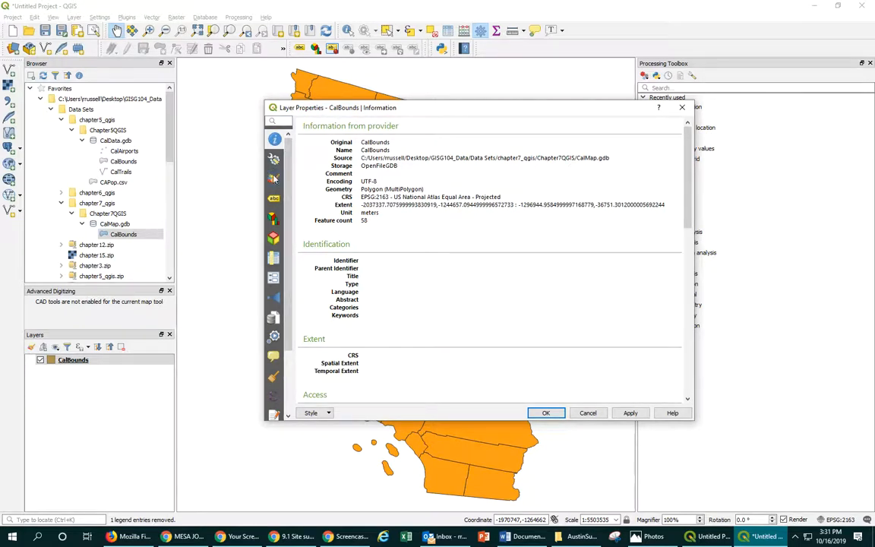
click(274, 179)
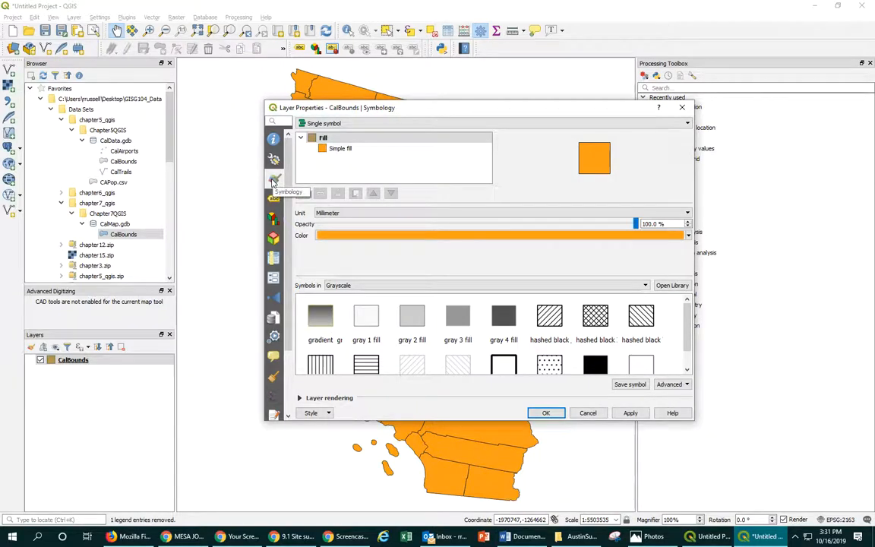
mouse_move(682, 106)
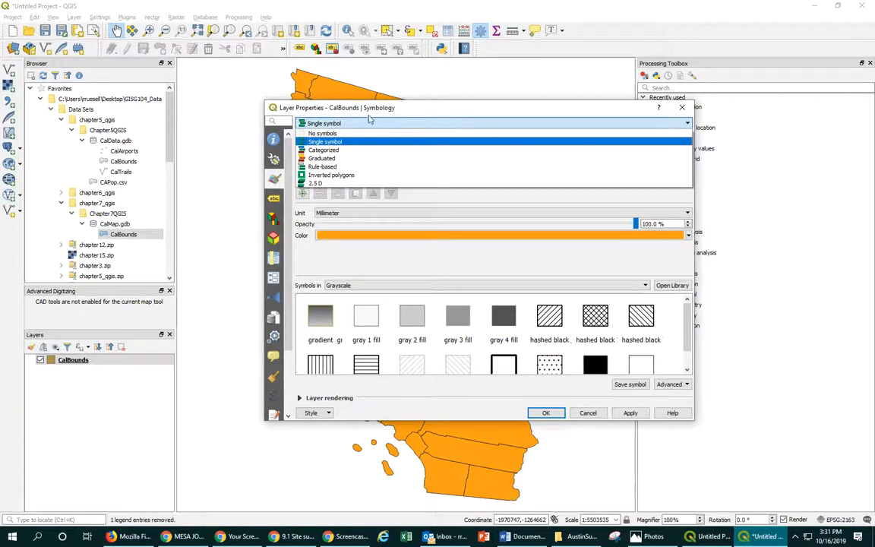
Change the CalBounds renderer from Single Symbol to Graduated
click(326, 141)
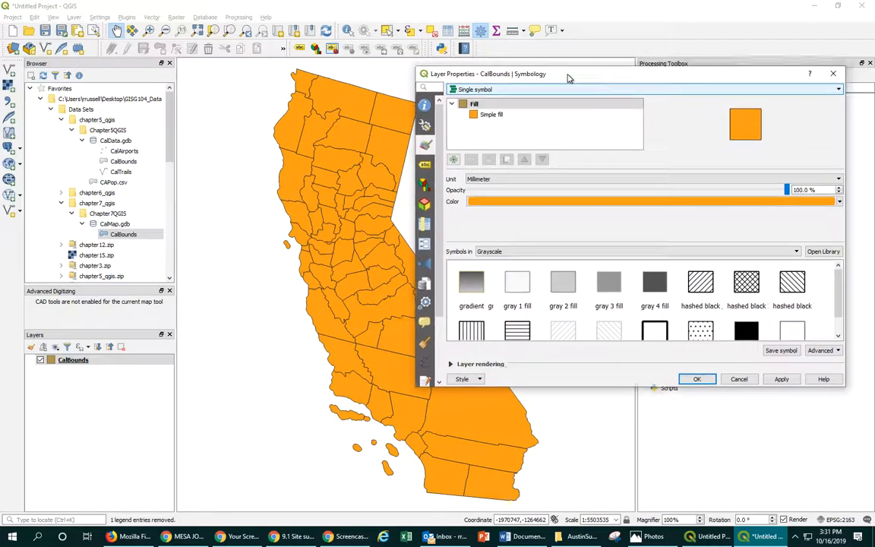
click(520, 128)
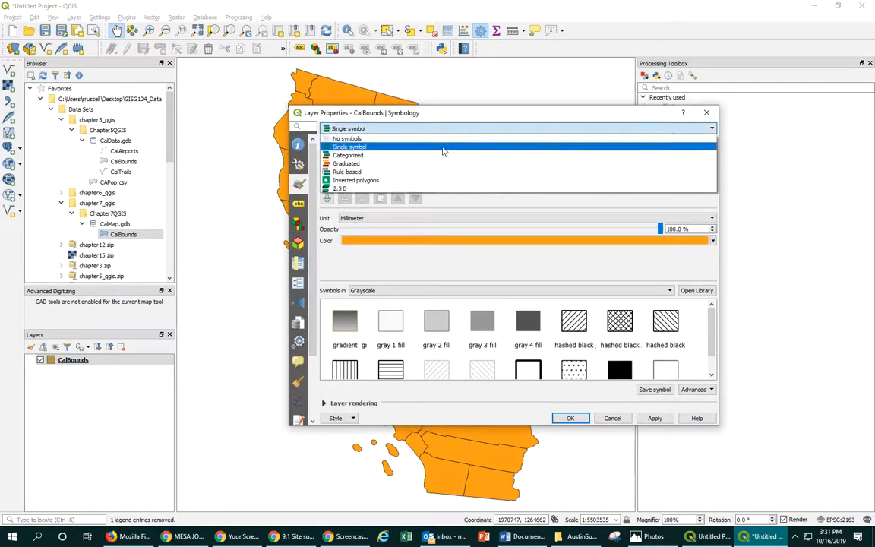
click(346, 164)
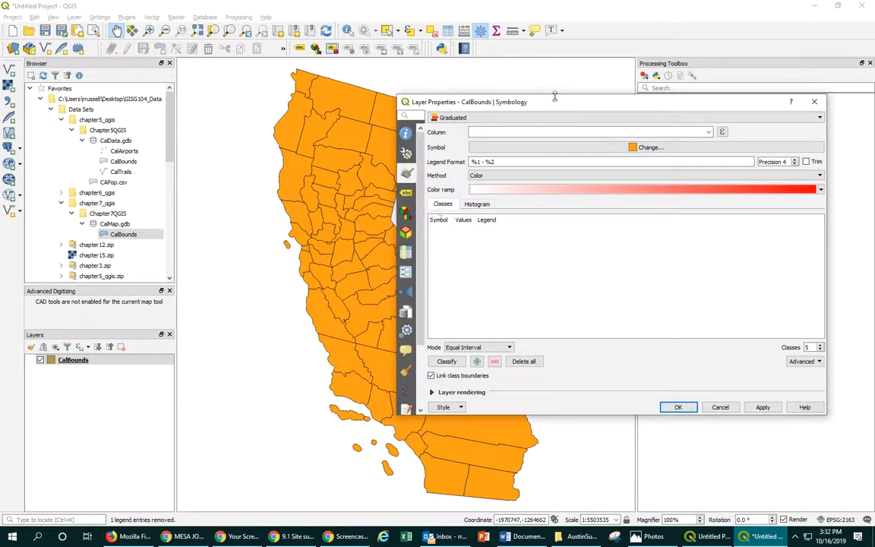
mouse_move(559, 91)
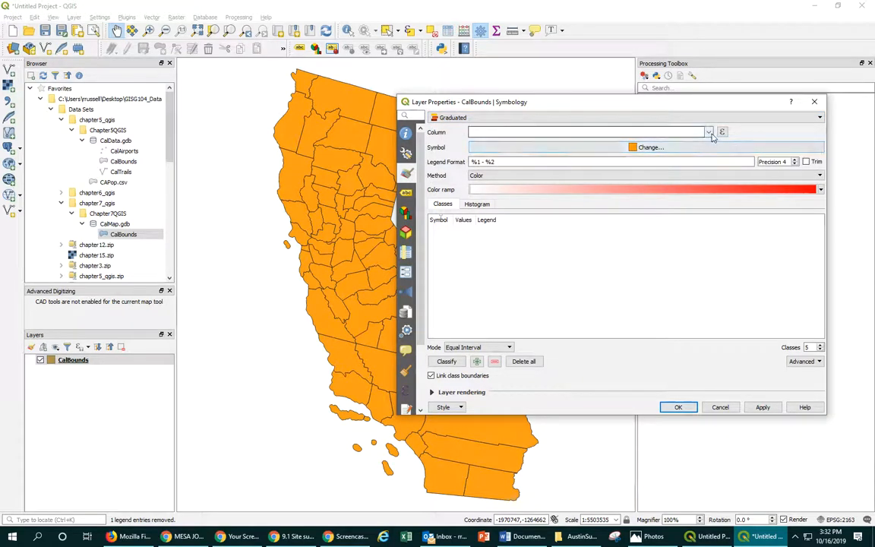
click(708, 130)
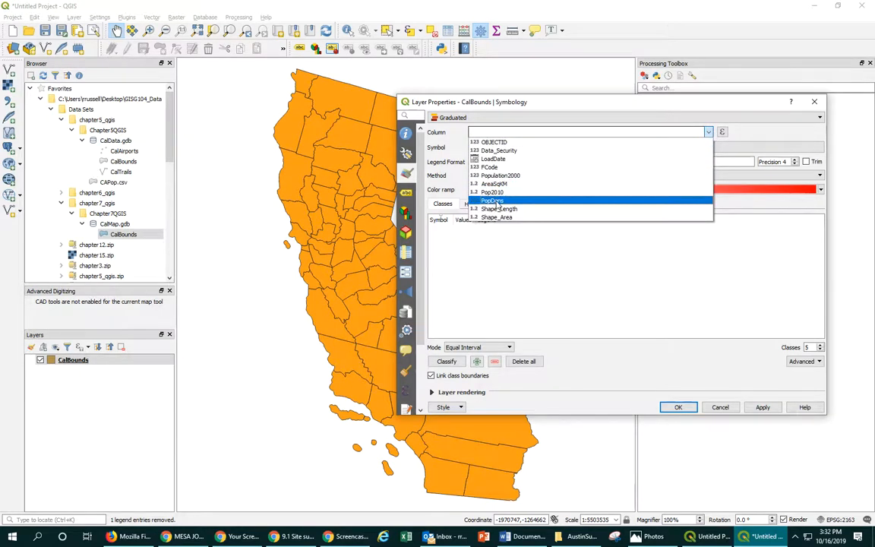
mouse_move(494, 200)
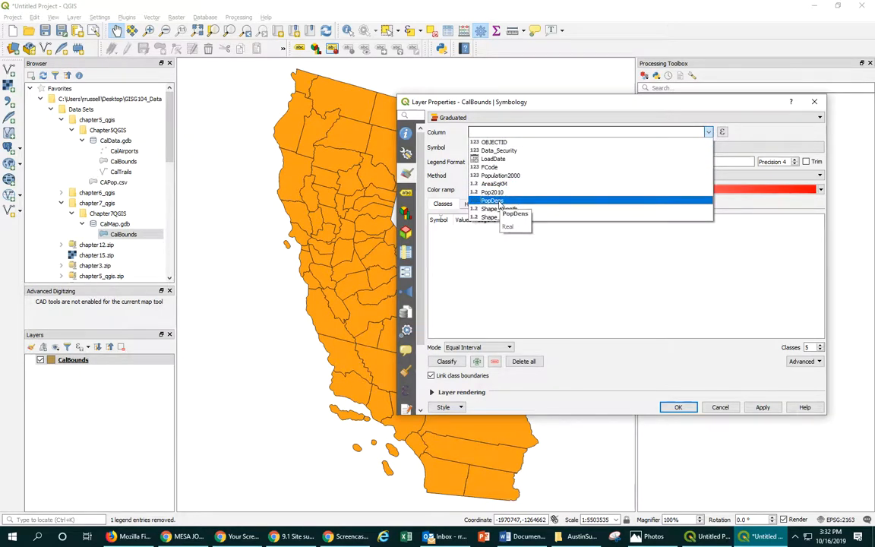
click(492, 201)
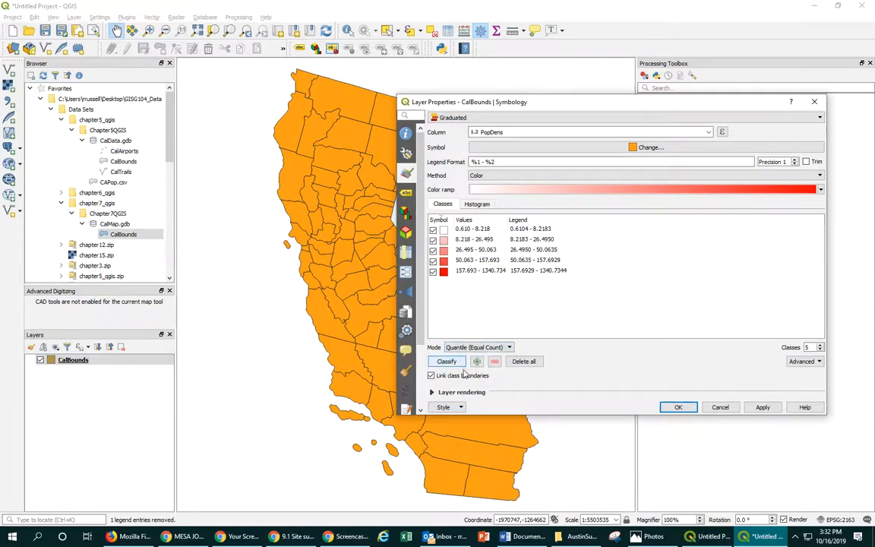
mouse_move(494, 271)
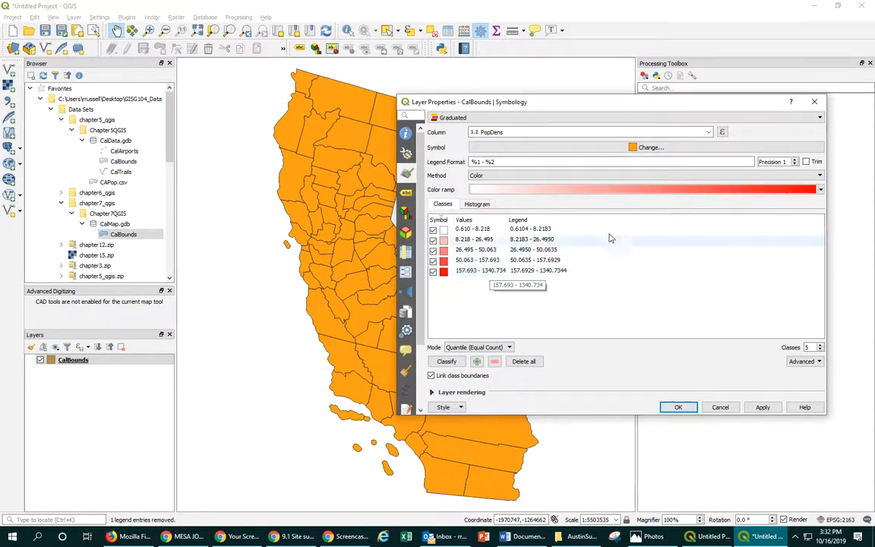
click(820, 188)
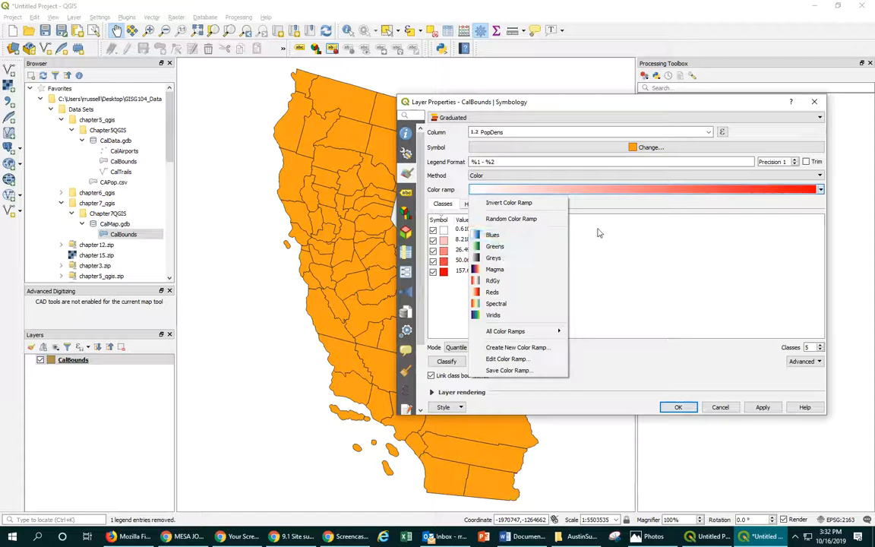
Give the five PopDens quantile classes the Blues colour ramp
click(504, 331)
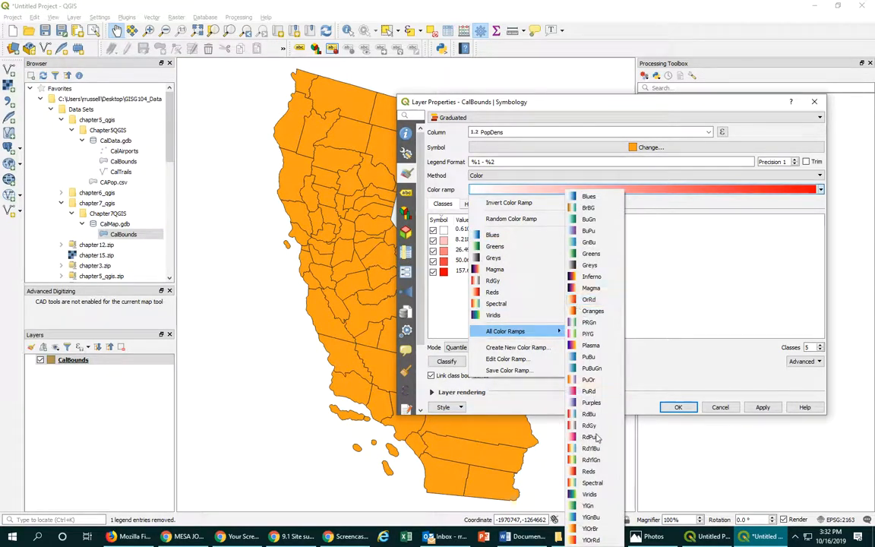
mouse_move(495, 304)
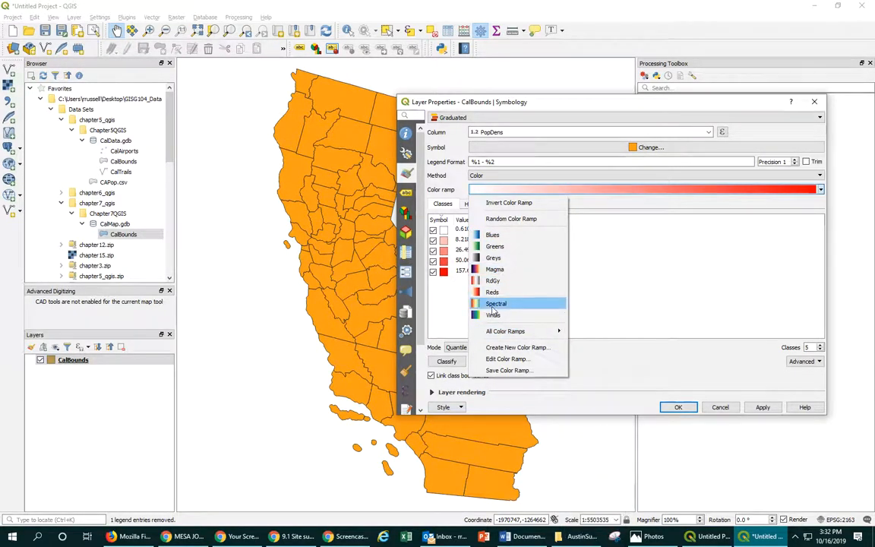
mouse_move(492, 280)
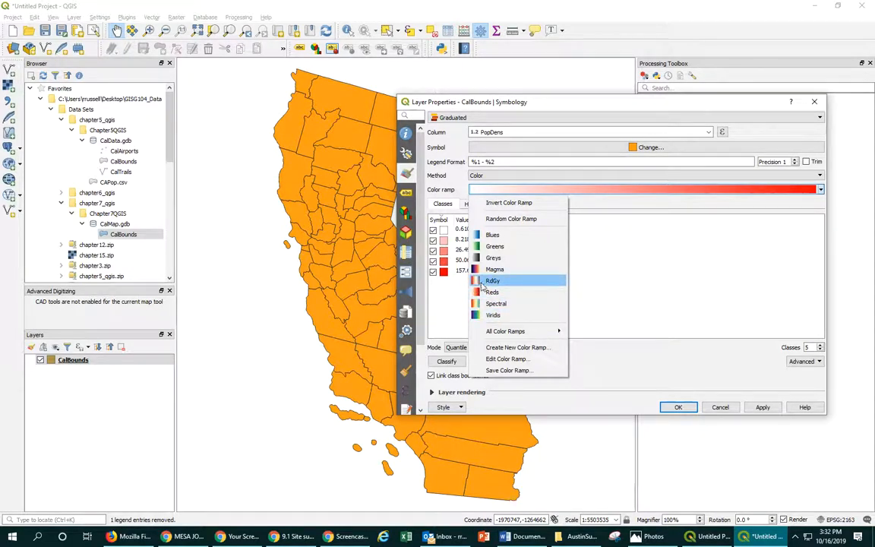
click(504, 332)
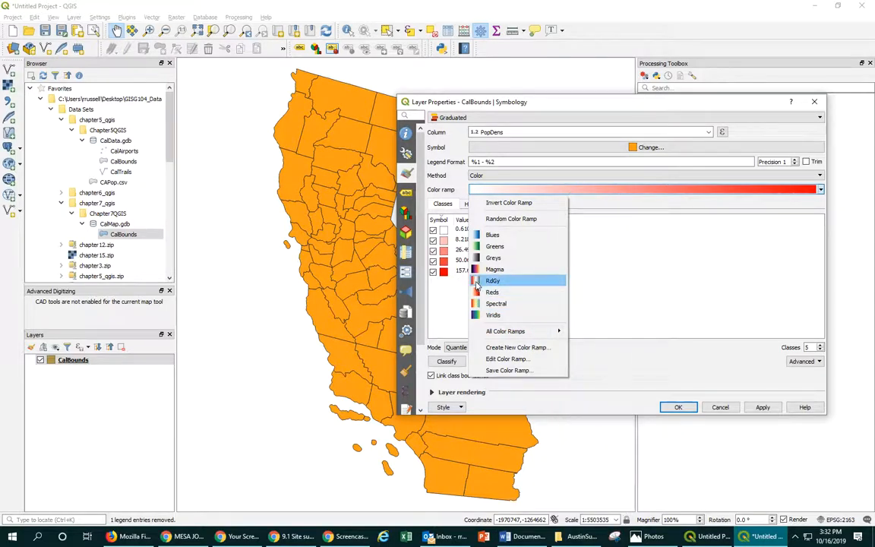
mouse_move(492, 291)
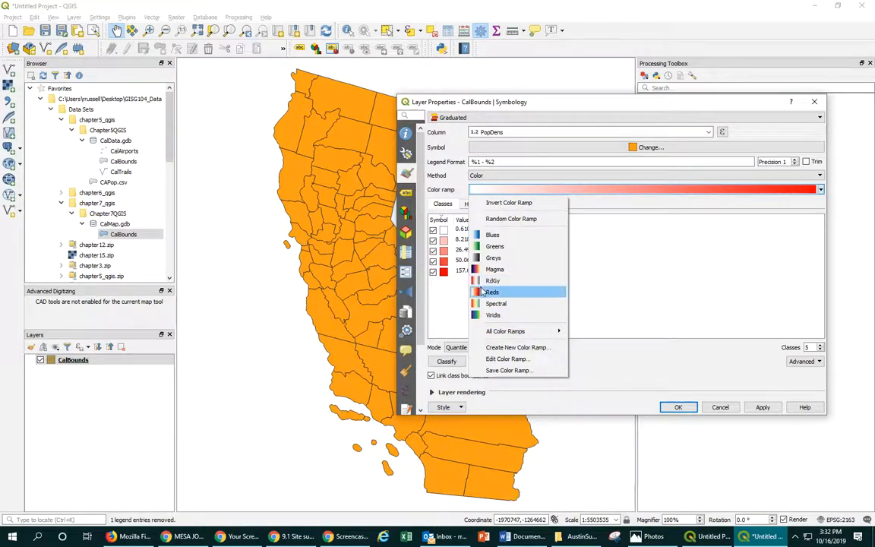
mouse_move(492, 280)
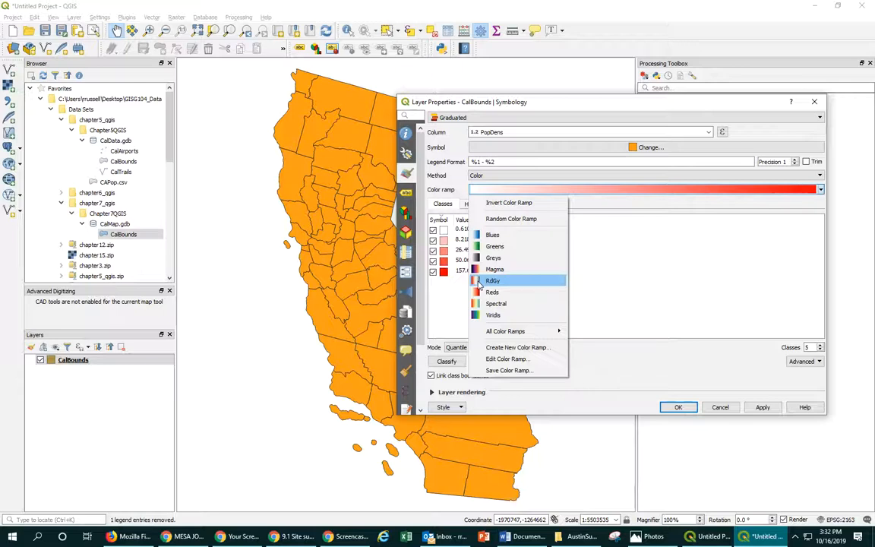
mouse_move(496, 269)
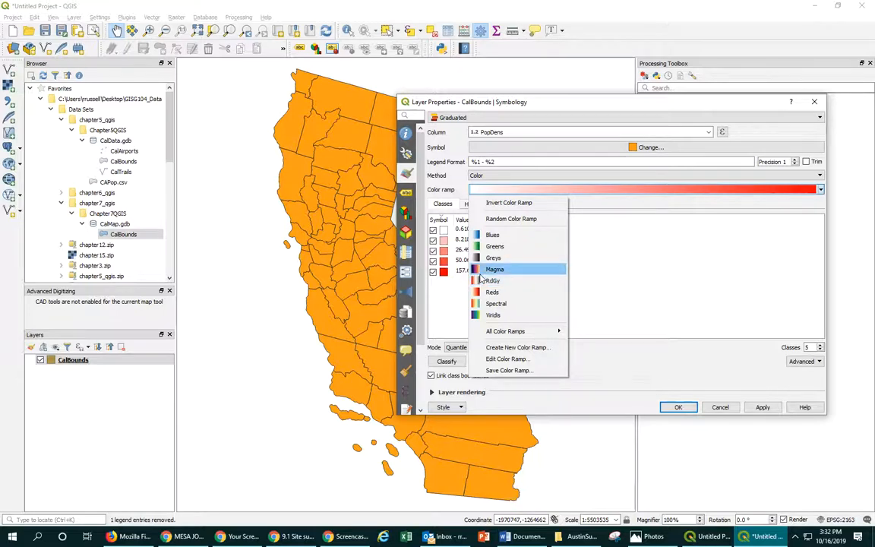
mouse_move(492, 280)
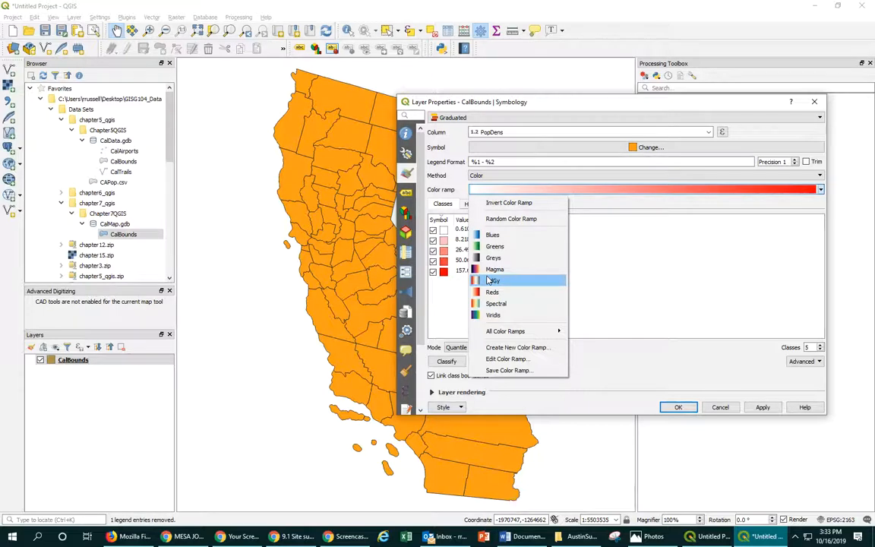
mouse_move(493, 234)
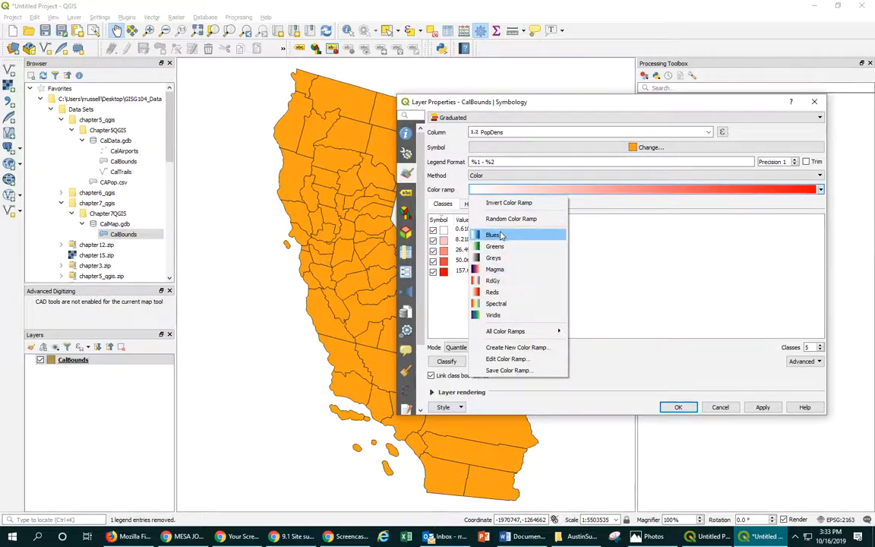
click(492, 234)
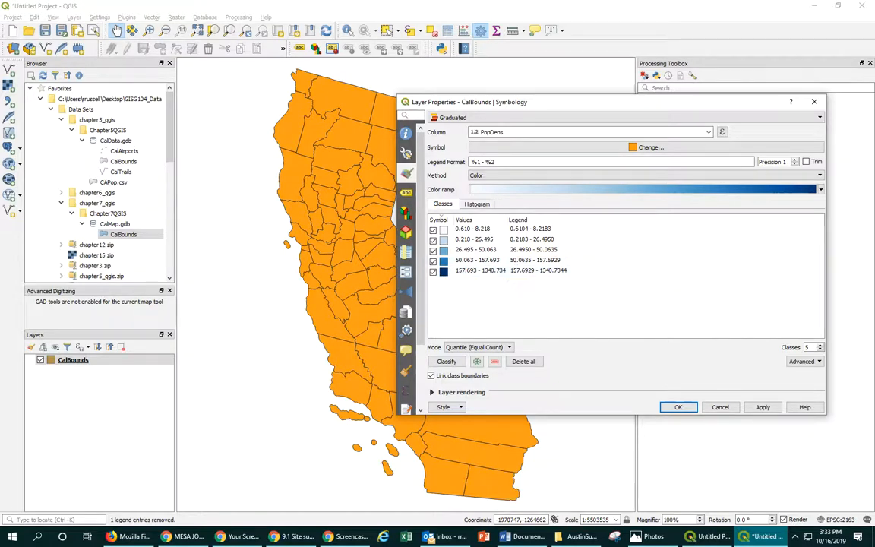
Apply the blue ramp, then switch the classes to the Reds ramp and accept the styling
click(763, 407)
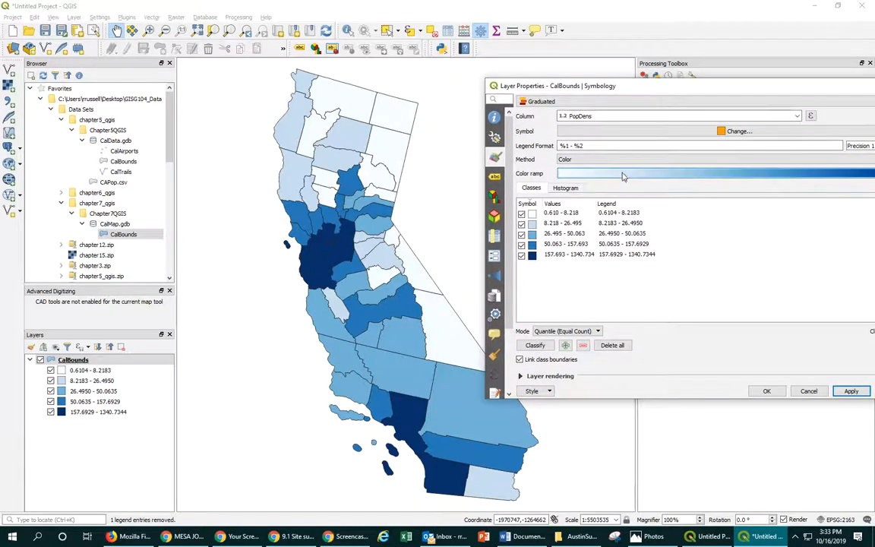
click(707, 173)
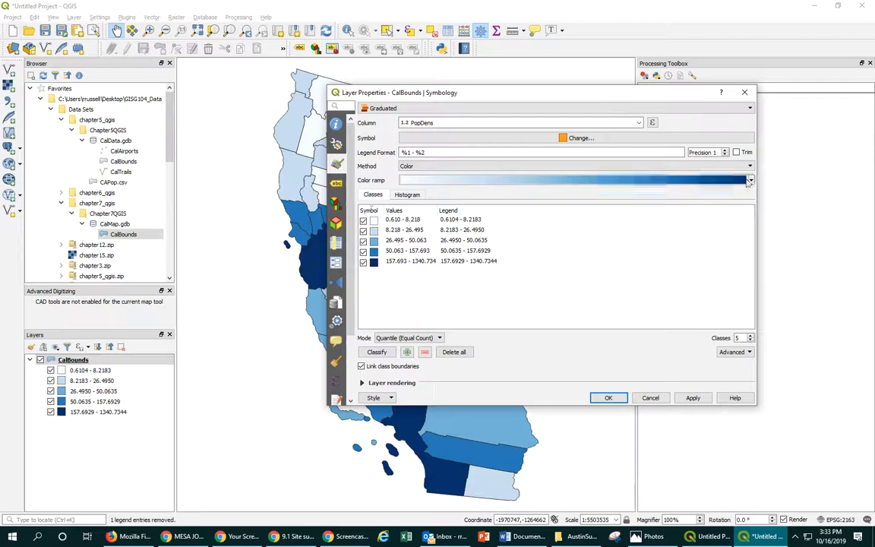
click(748, 179)
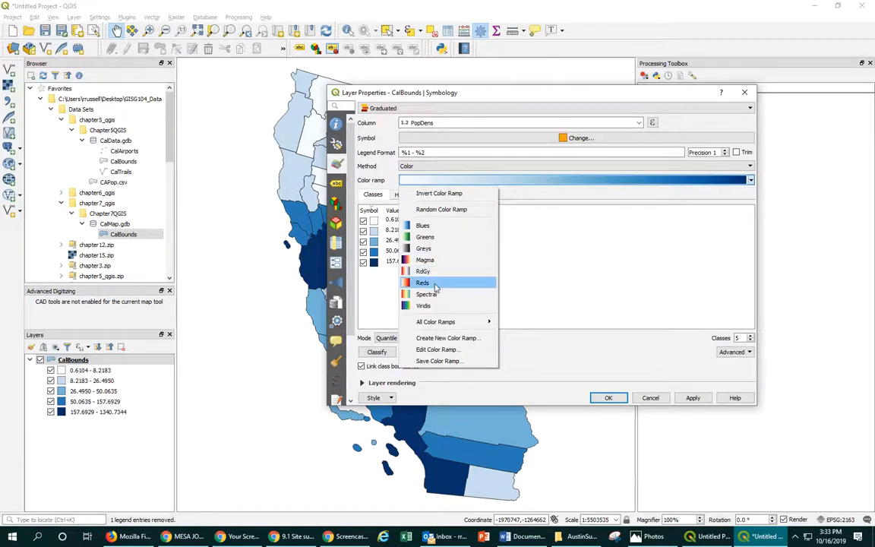
click(422, 283)
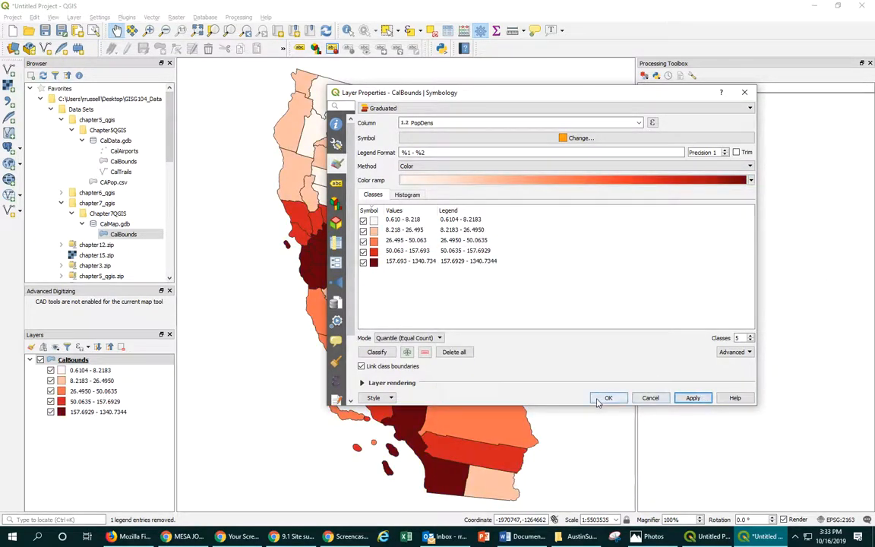
click(608, 398)
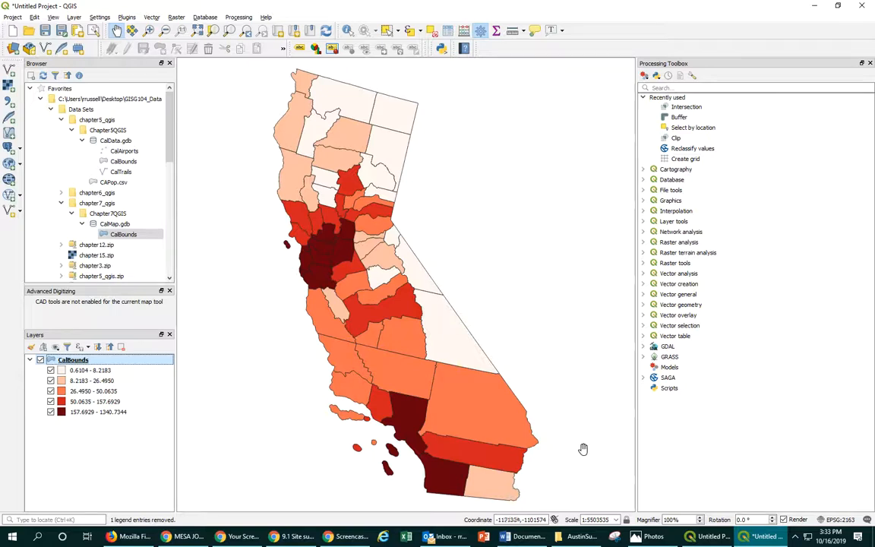